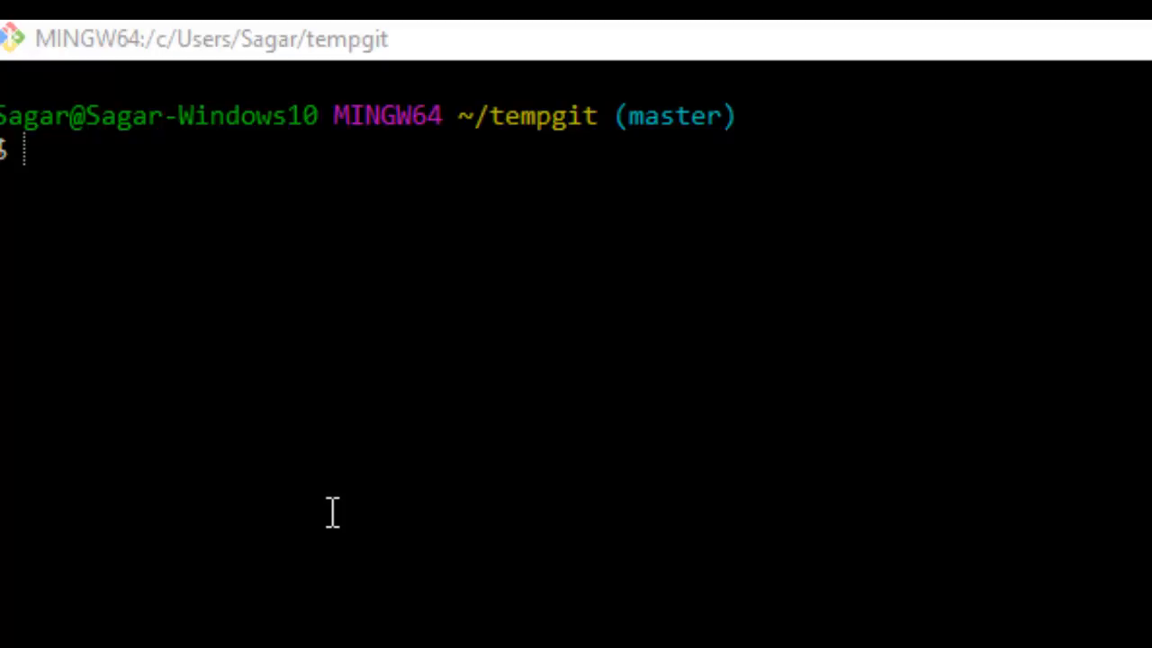
Clear the terminal and run git diff HEAD to compare file z's working copy with the latest commit
type("clear")
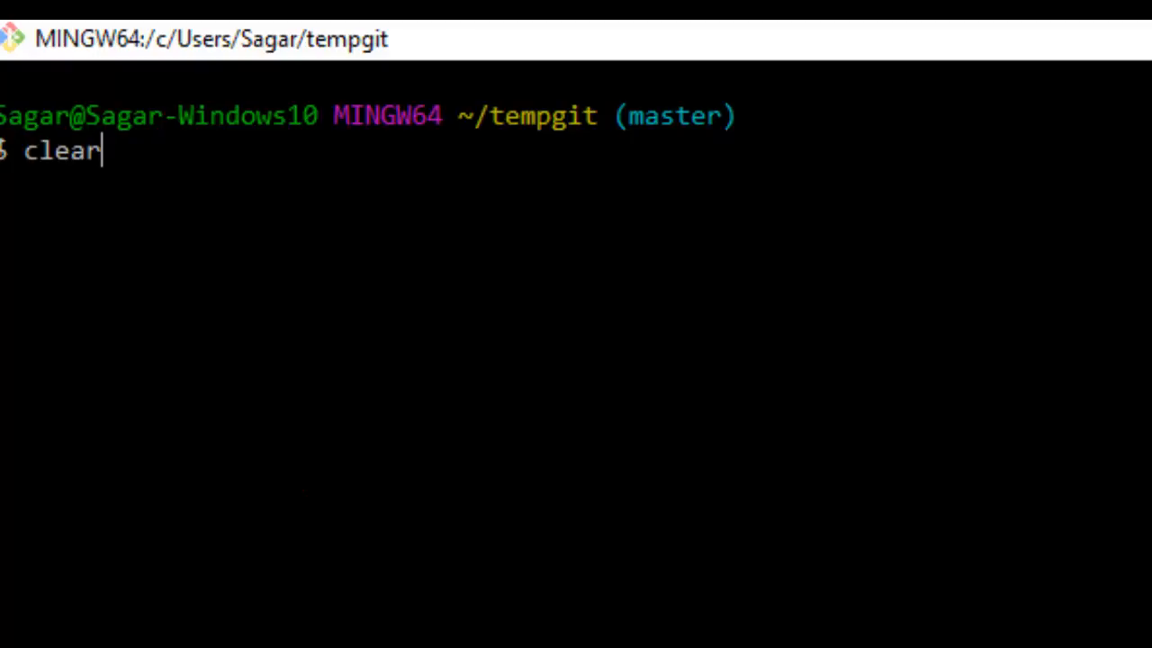
type("git diff HEAD")
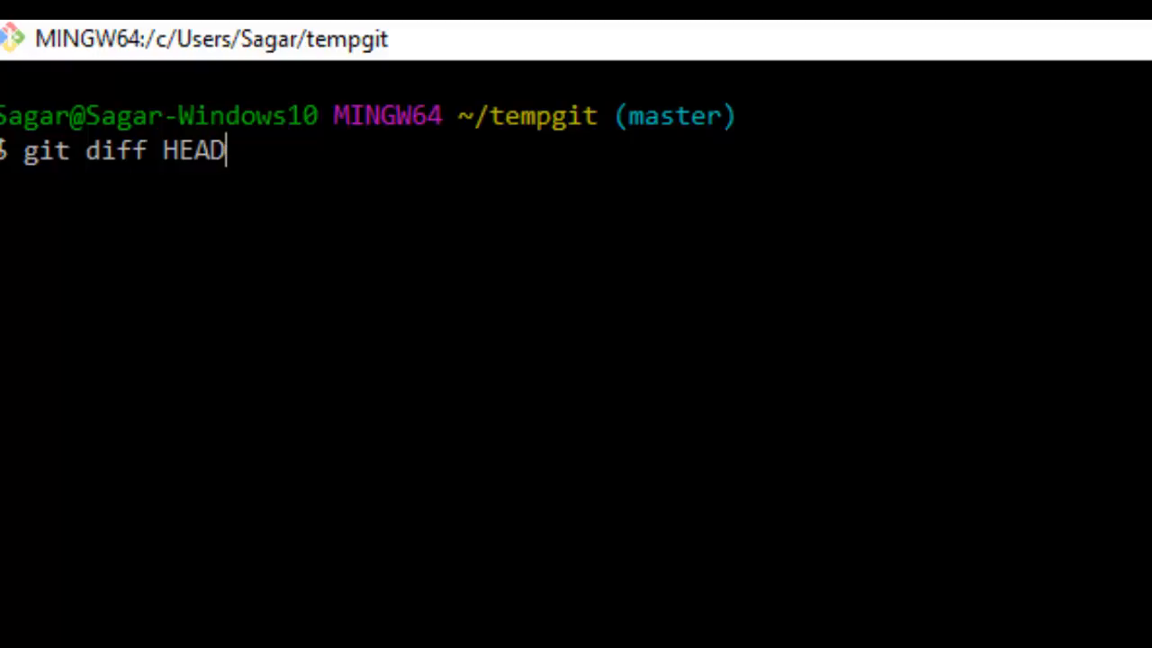
key("Enter")
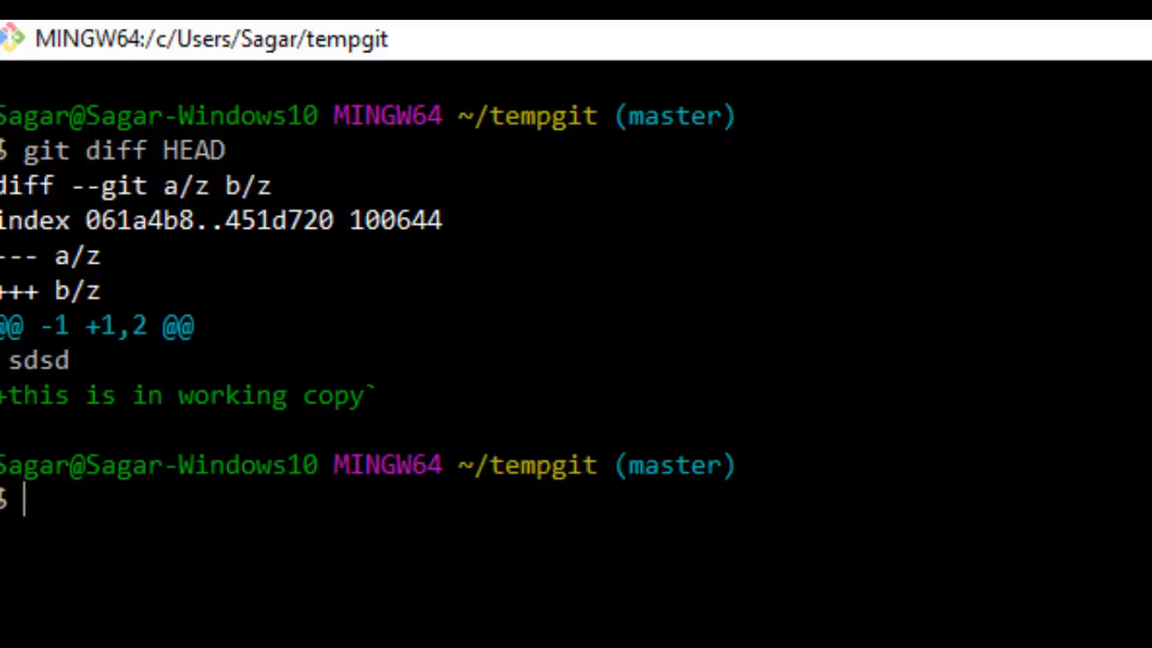
mouse_move(342, 321)
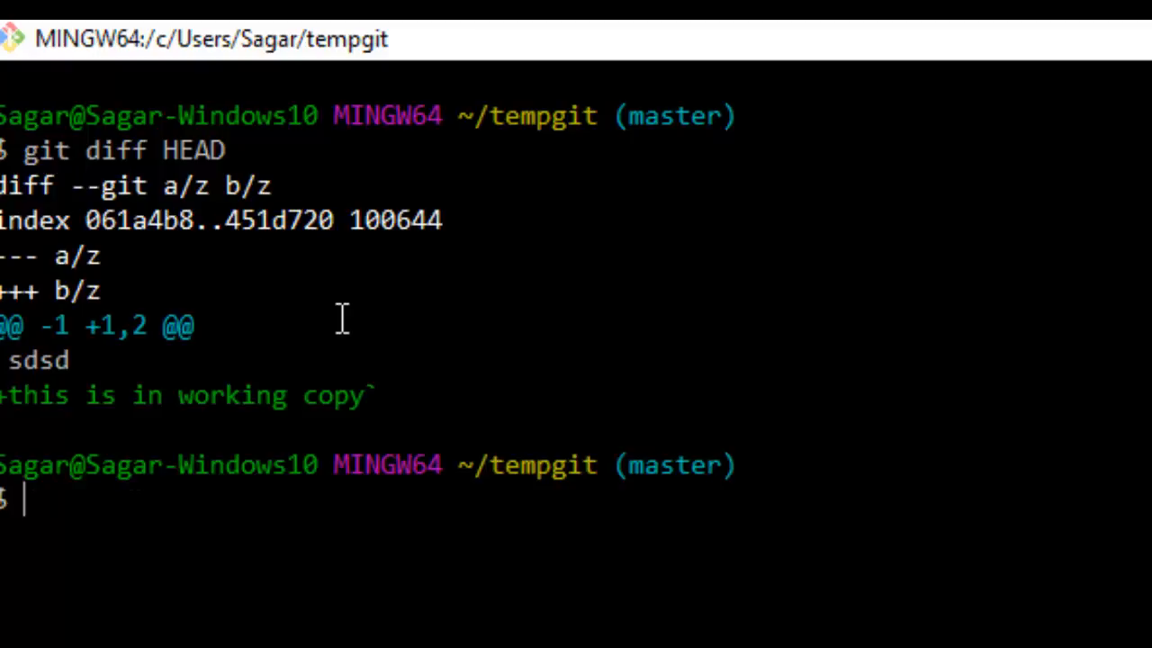